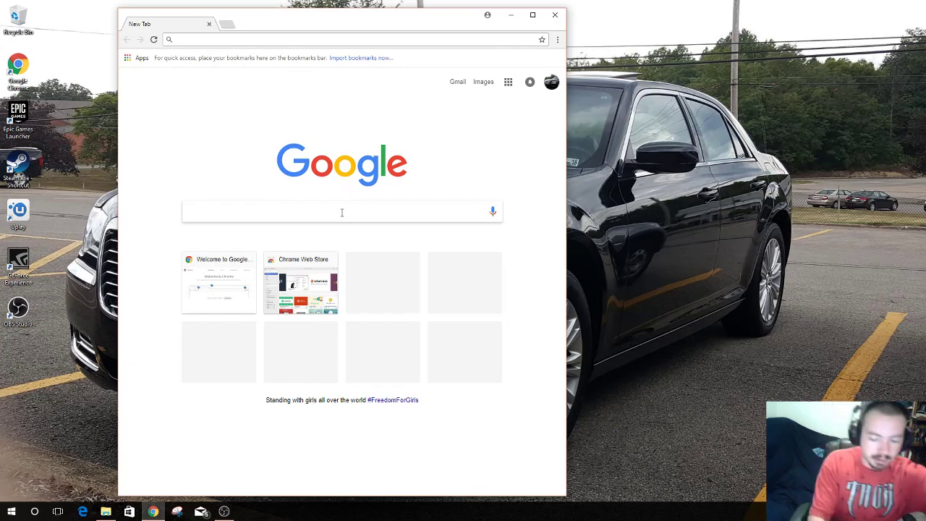
Type 'planet' into the new tab's address bar to begin a Plantronics search
{"action": "type", "text": "planetronics"}
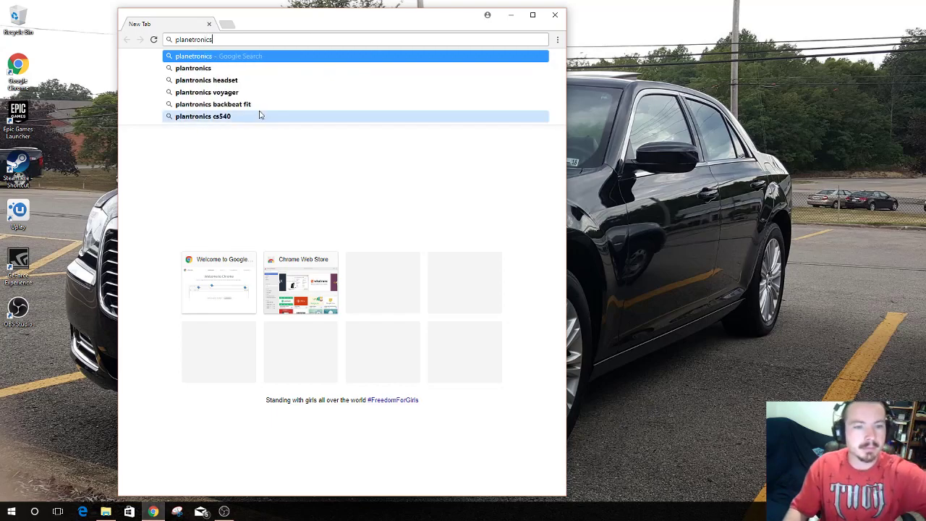
{"action": "mouse_move", "coordinate": [263, 53]}
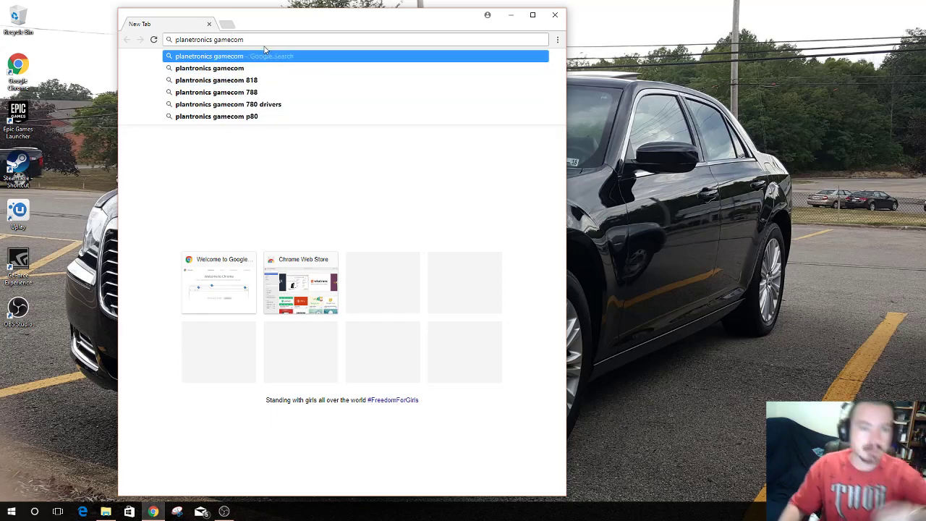
Search 'plantronics gamecom 780 drivers' and download the Windows GameCom 780/788 7.1 software
{"action": "left_click", "coordinate": [228, 104]}
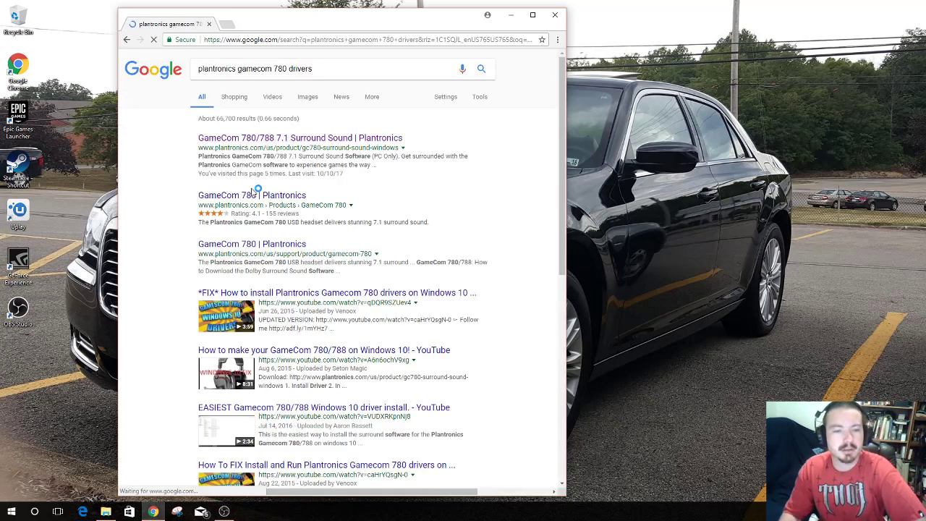
{"action": "left_click", "coordinate": [298, 138]}
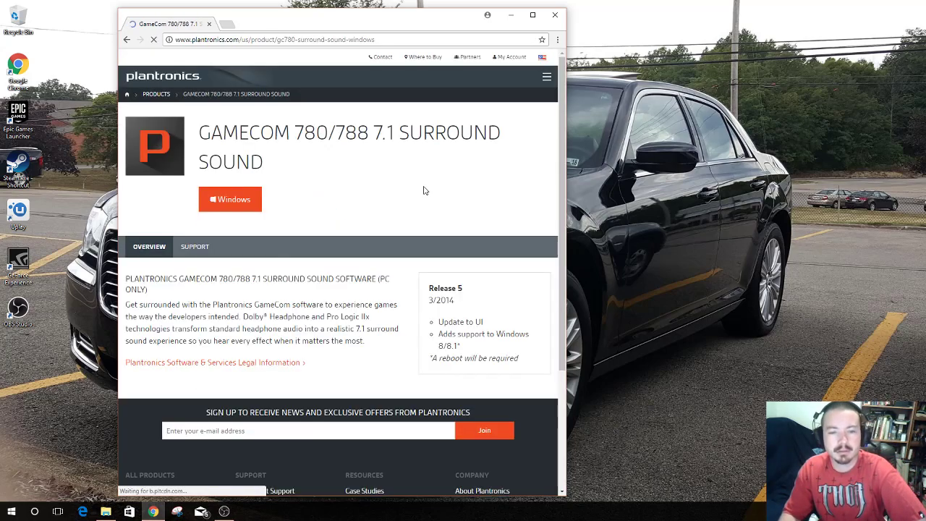
{"action": "left_click", "coordinate": [230, 199]}
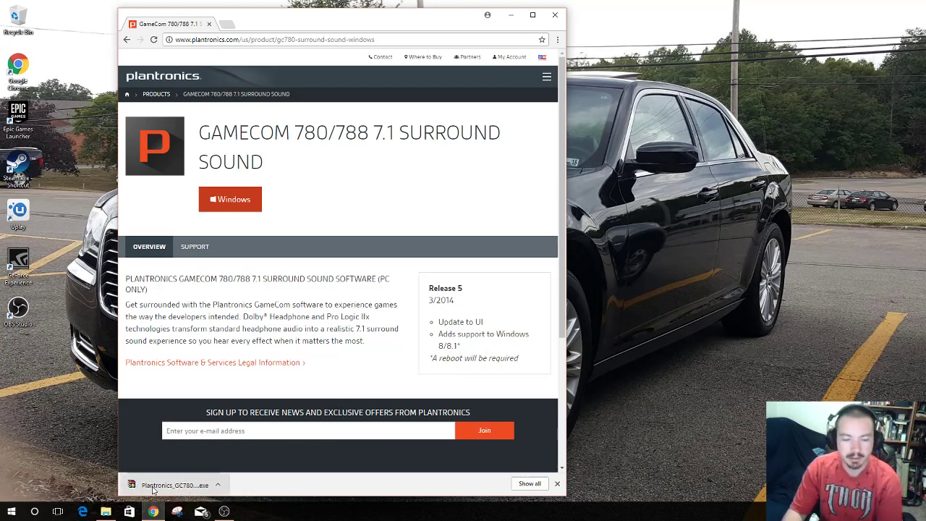
Run the downloaded installer, then close the wizard after it reports an interrupted installation
{"action": "left_click", "coordinate": [174, 484]}
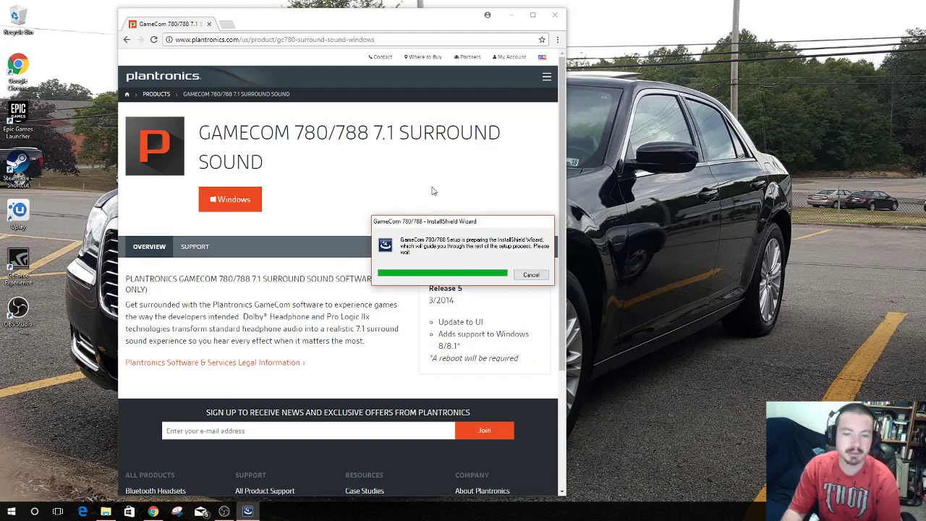
{"action": "mouse_move", "coordinate": [449, 195]}
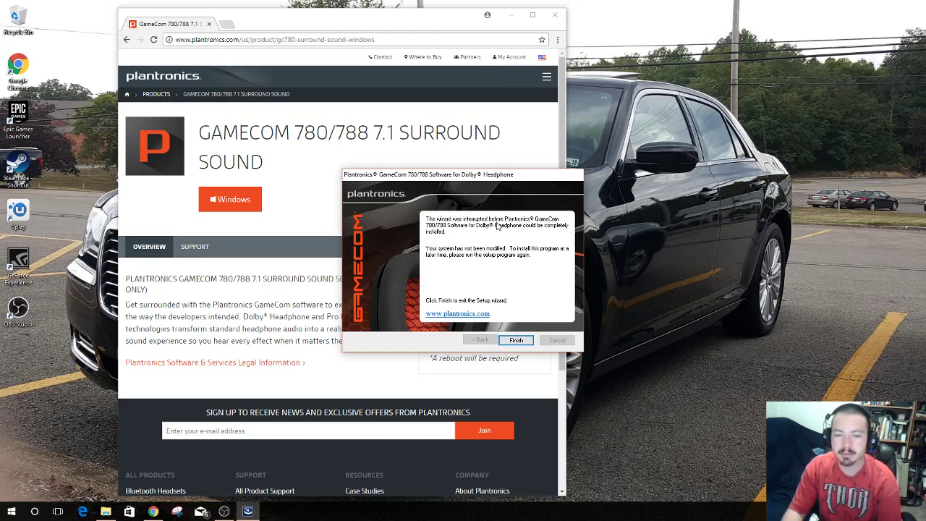
{"action": "left_click", "coordinate": [516, 340]}
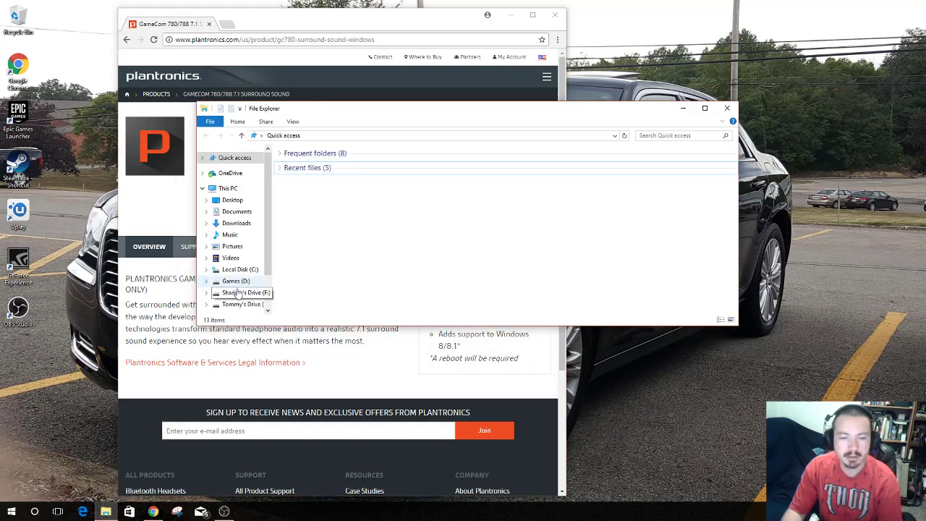
Browse to C:\Program Files (x86)\Plantronics\GC780Installer\WIN8(WHQL) and launch Setup.exe
{"action": "left_click", "coordinate": [239, 269]}
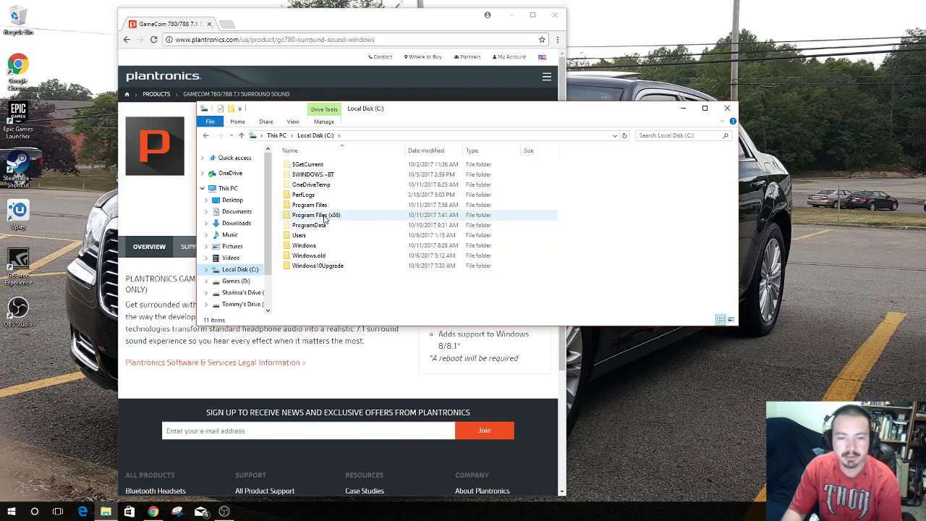
{"action": "double_click", "coordinate": [316, 214]}
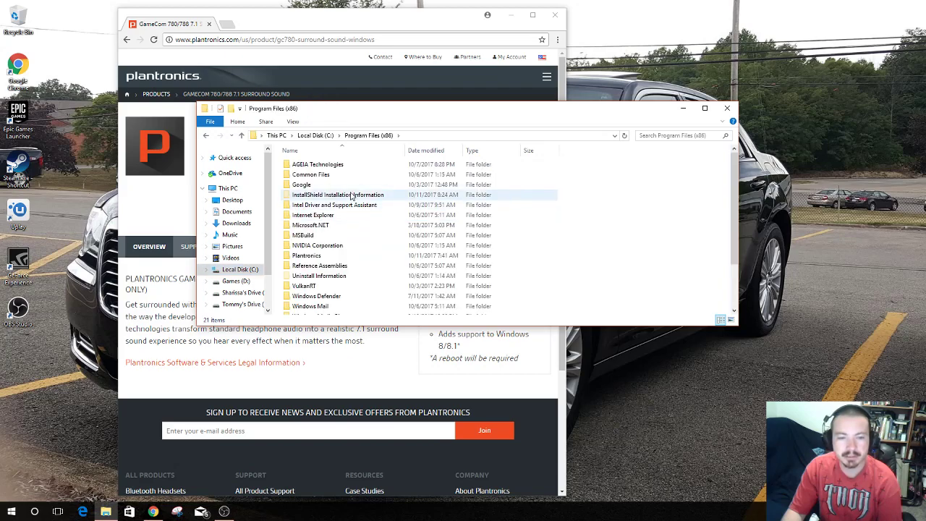
{"action": "double_click", "coordinate": [317, 254]}
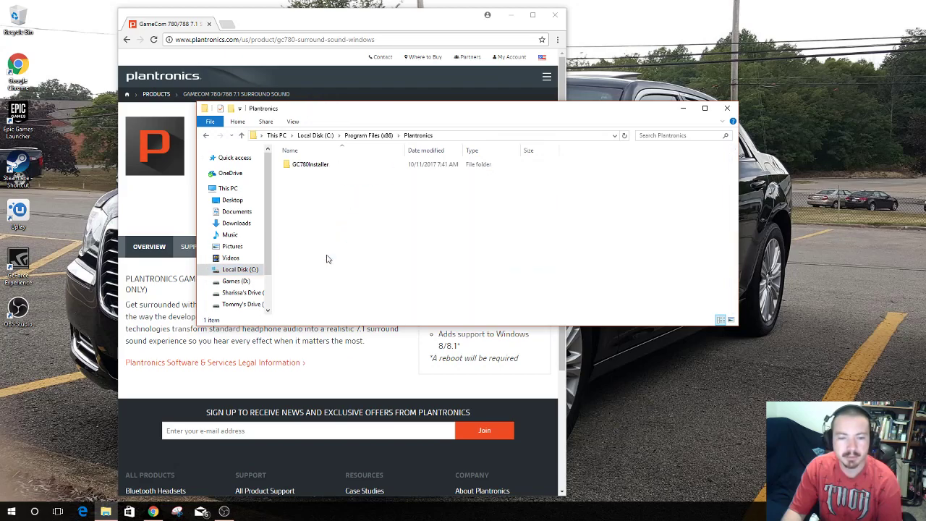
{"action": "double_click", "coordinate": [310, 164]}
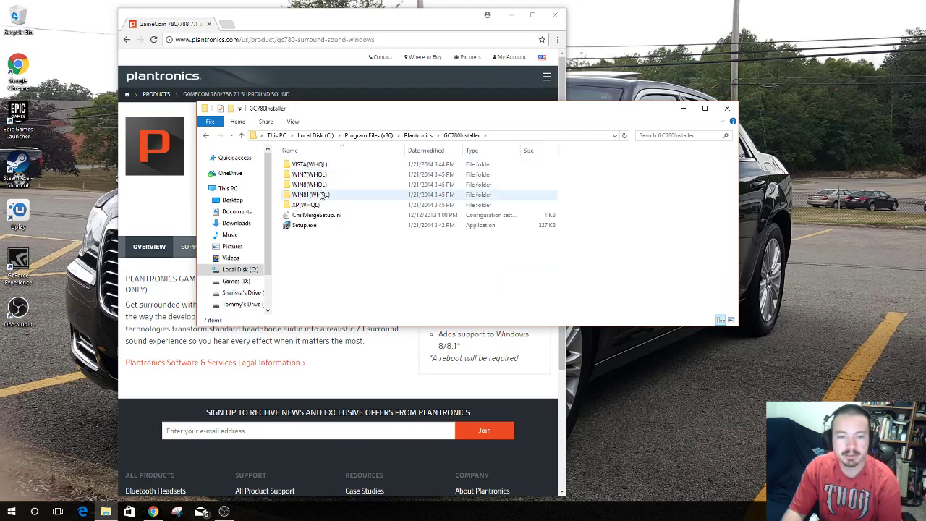
{"action": "mouse_move", "coordinate": [311, 194]}
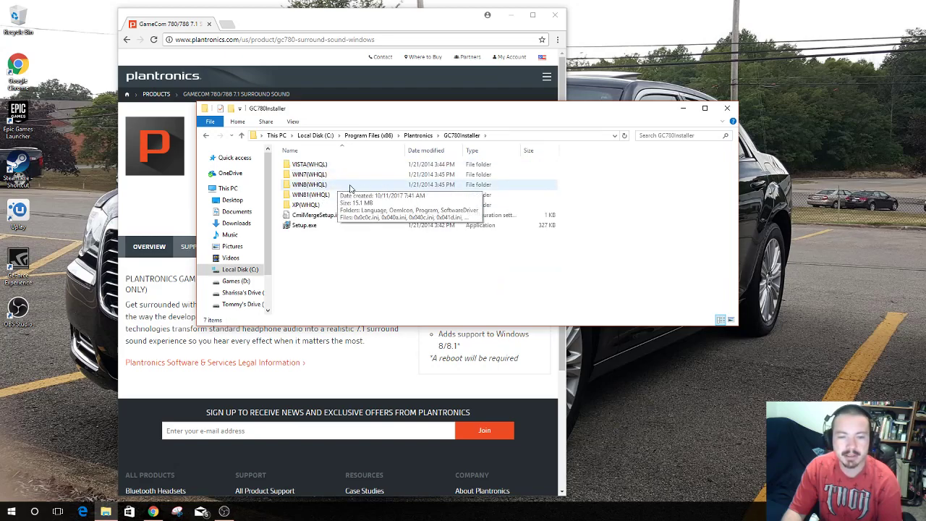
{"action": "mouse_move", "coordinate": [312, 227]}
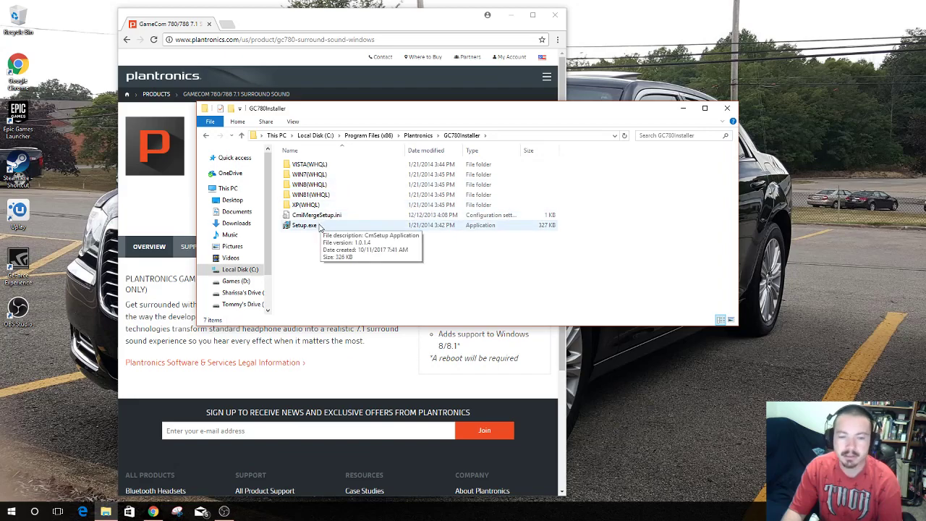
{"action": "double_click", "coordinate": [309, 194]}
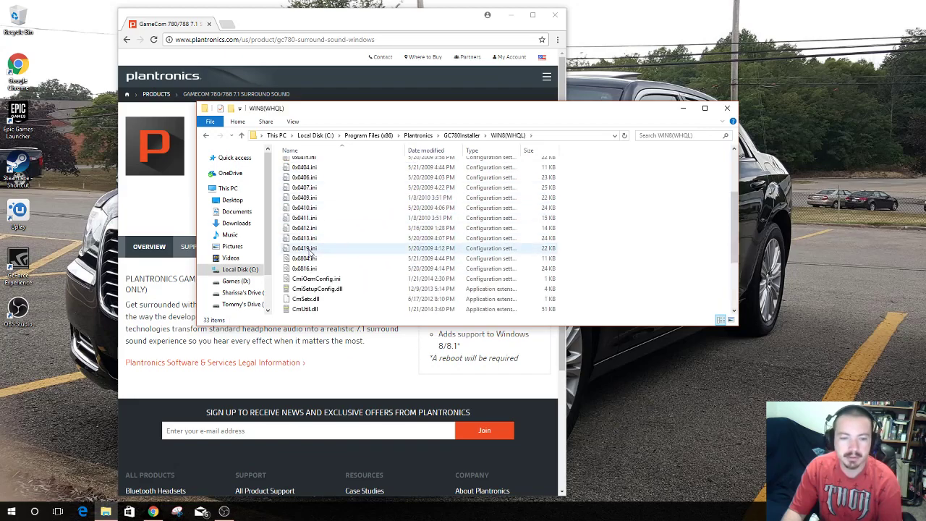
{"action": "double_click", "coordinate": [304, 288]}
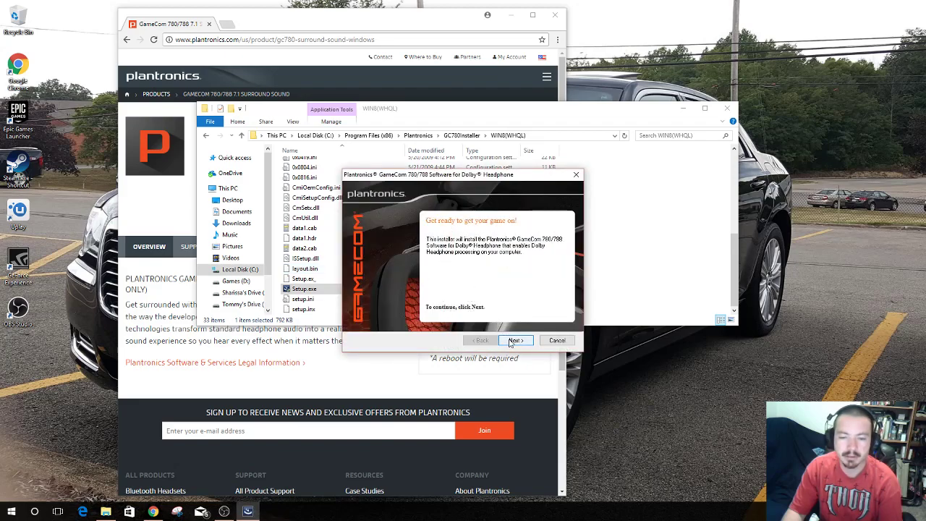
Pass the welcome page, accept the license, and continue past installation complete to restart
{"action": "left_click", "coordinate": [515, 339]}
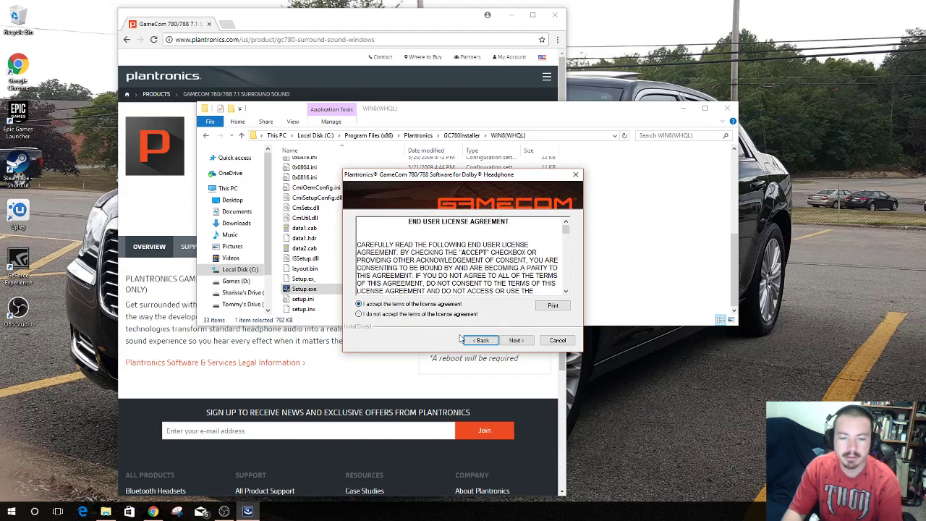
{"action": "left_click", "coordinate": [516, 339]}
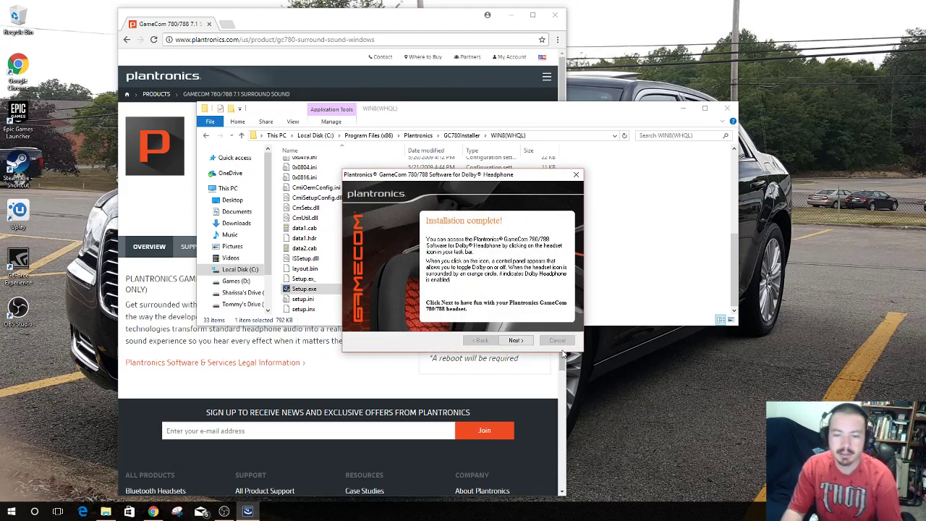
{"action": "left_click", "coordinate": [516, 340]}
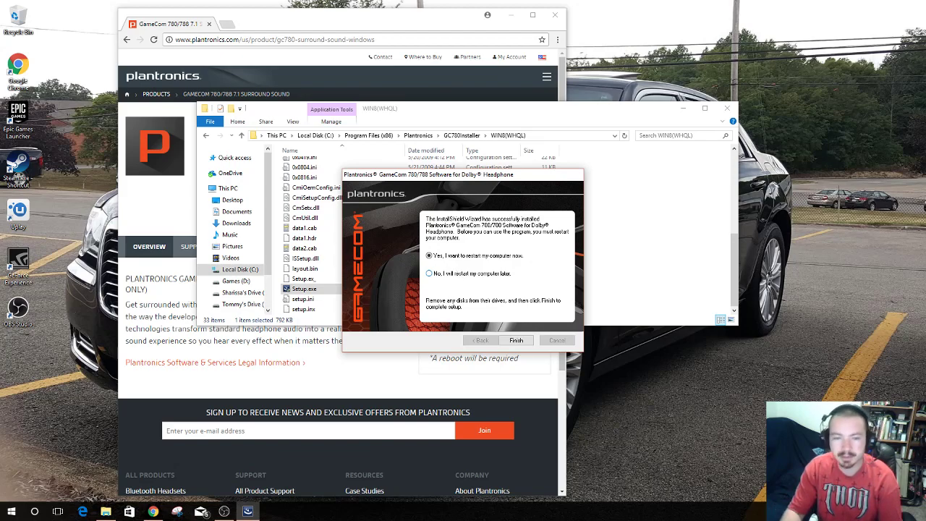
{"action": "mouse_move", "coordinate": [587, 392]}
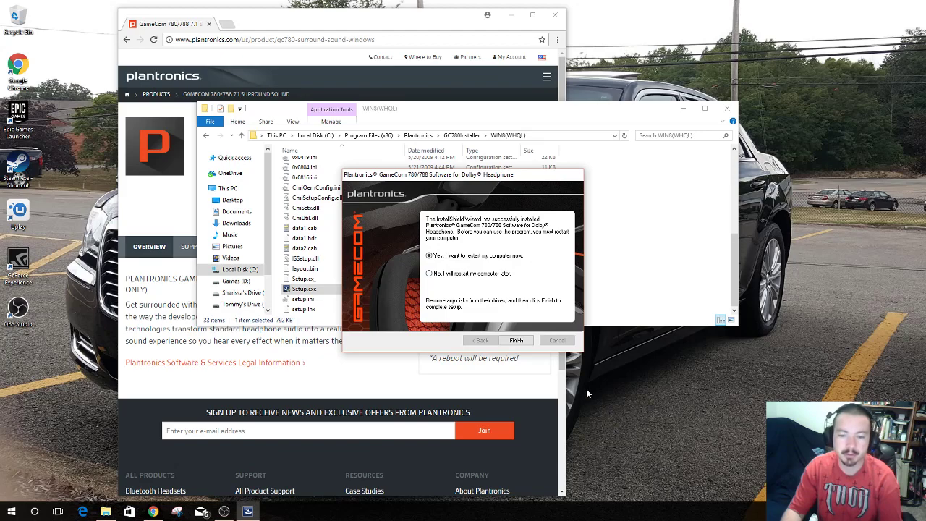